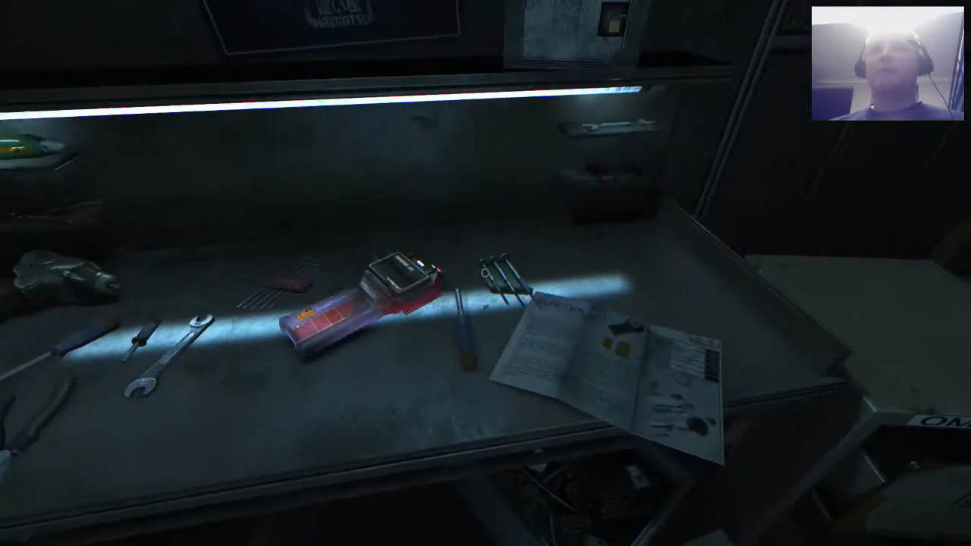
Check the omnitool's tool chip and cortex chip status on the terminal
left_click(387, 303)
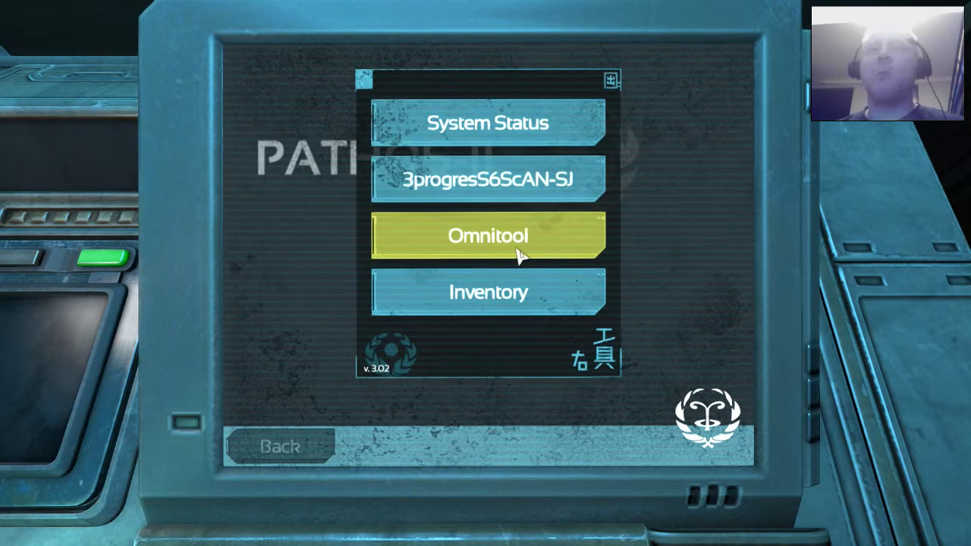
left_click(489, 236)
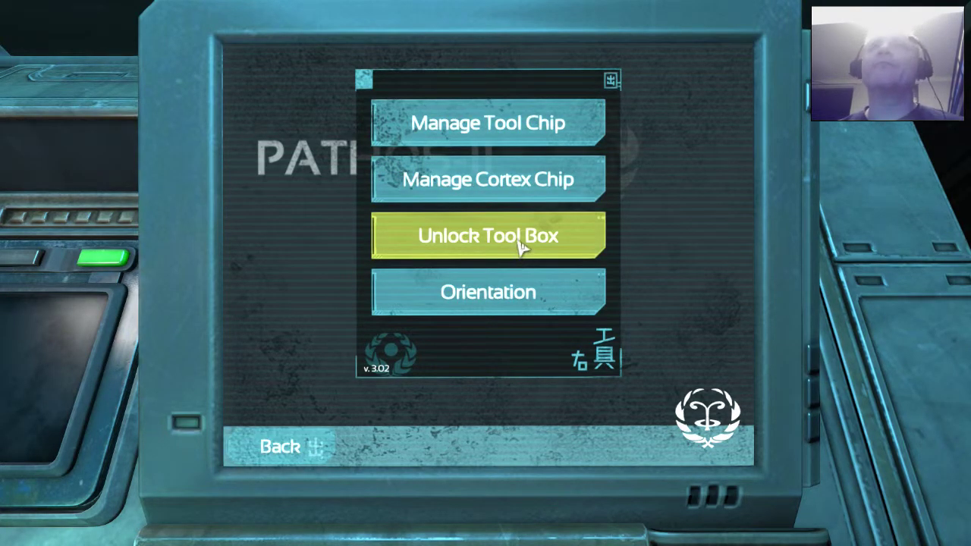
mouse_move(479, 133)
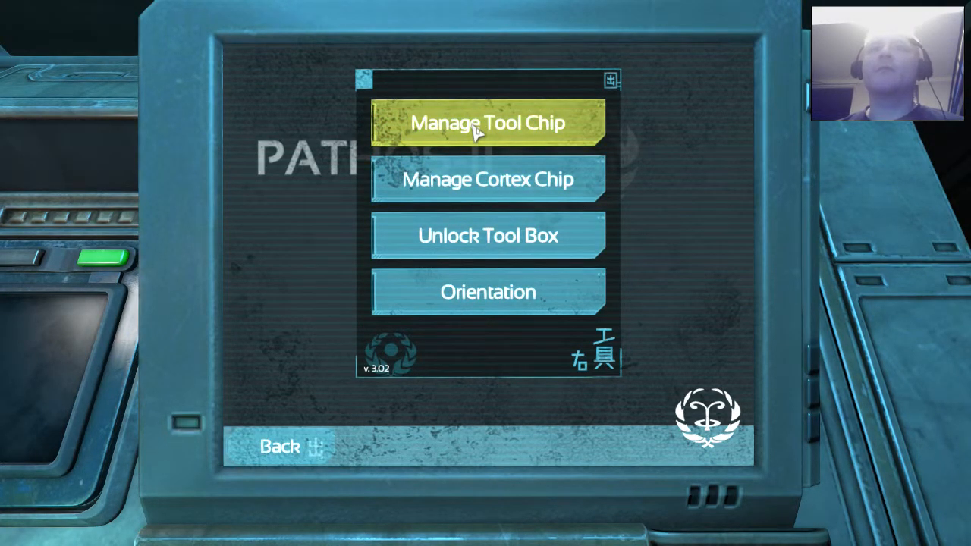
left_click(489, 122)
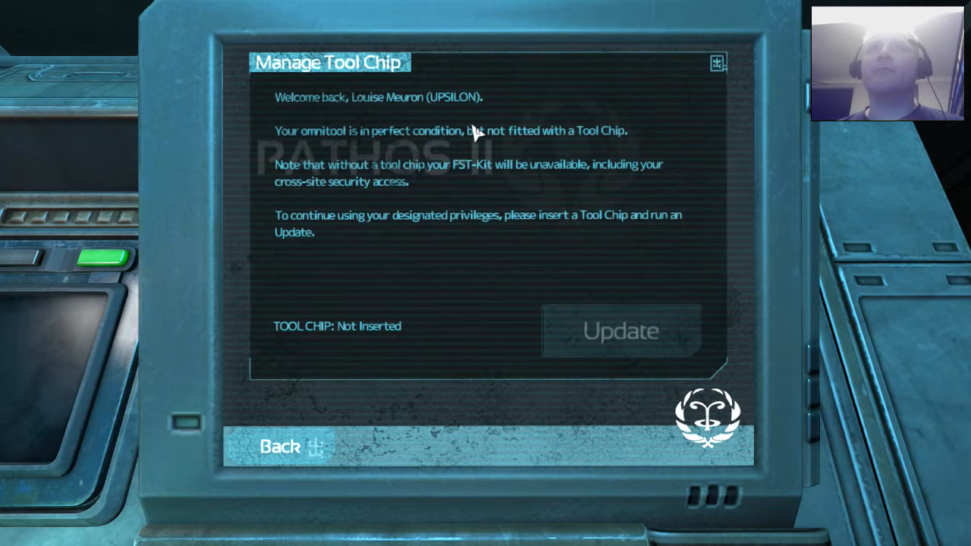
mouse_move(521, 229)
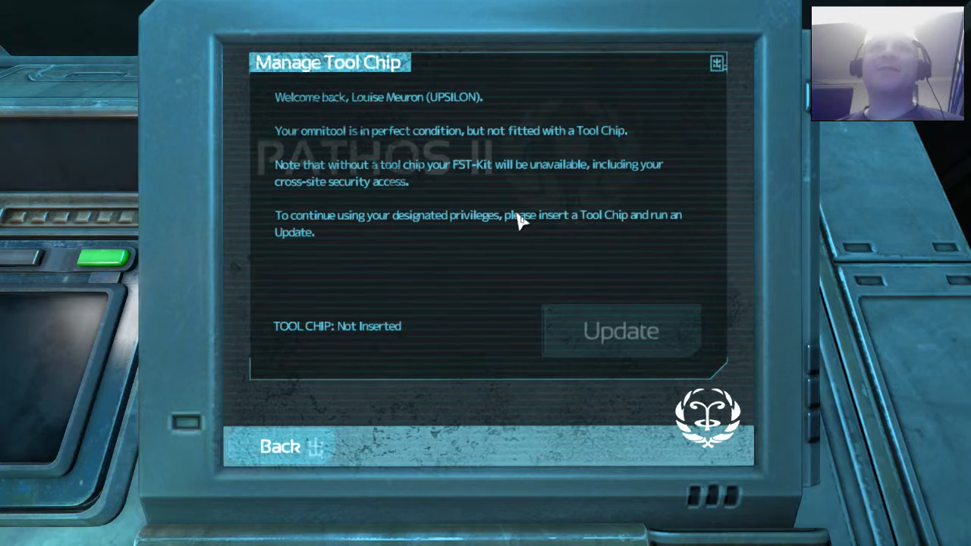
mouse_move(429, 276)
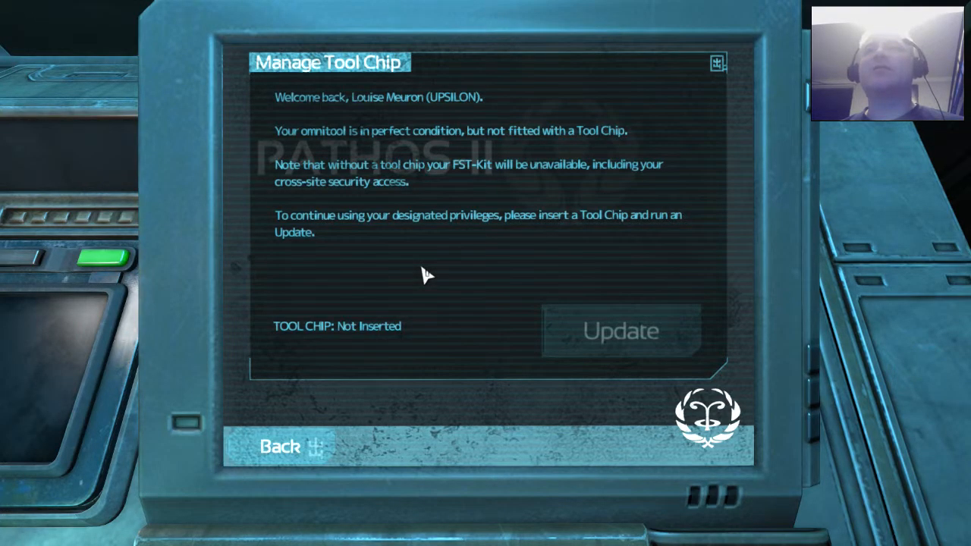
mouse_move(429, 288)
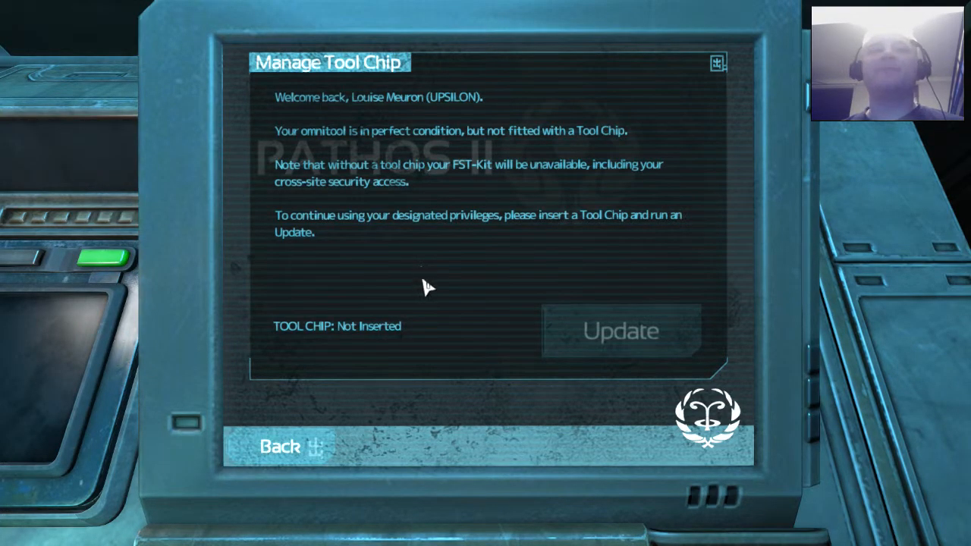
mouse_move(567, 346)
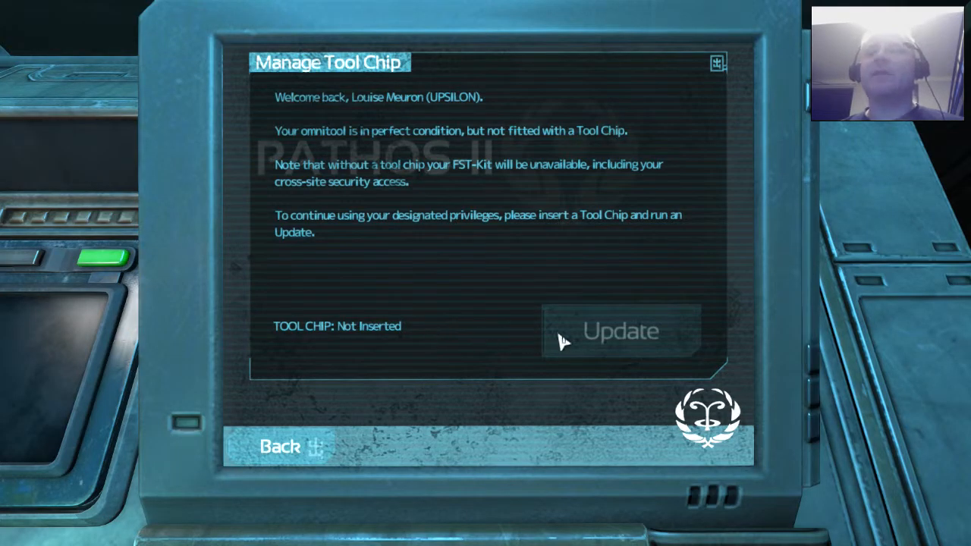
left_click(283, 446)
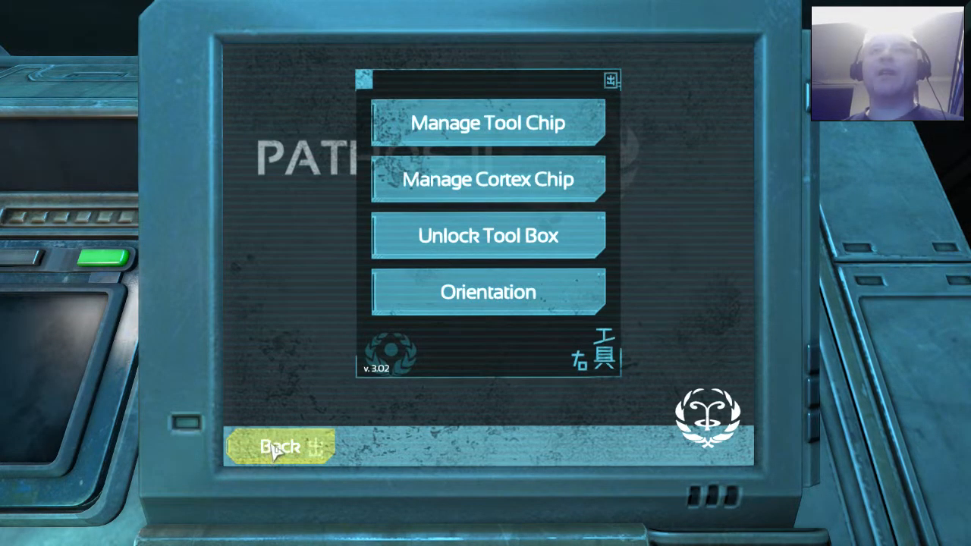
mouse_move(486, 146)
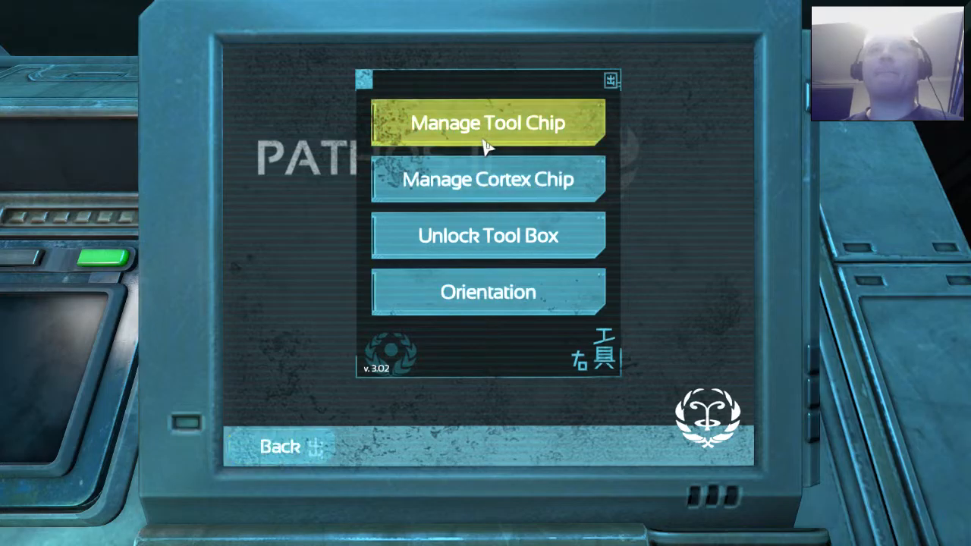
left_click(490, 179)
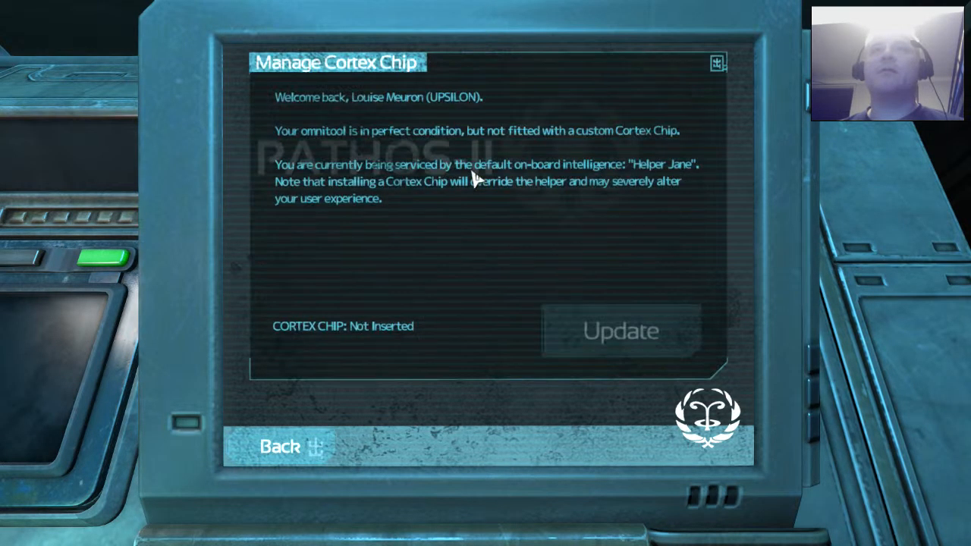
mouse_move(486, 296)
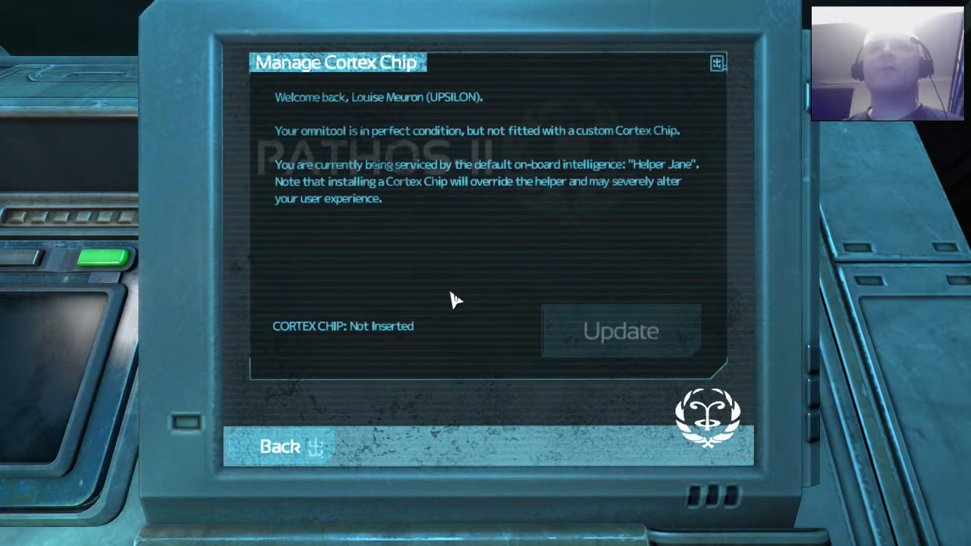
mouse_move(302, 456)
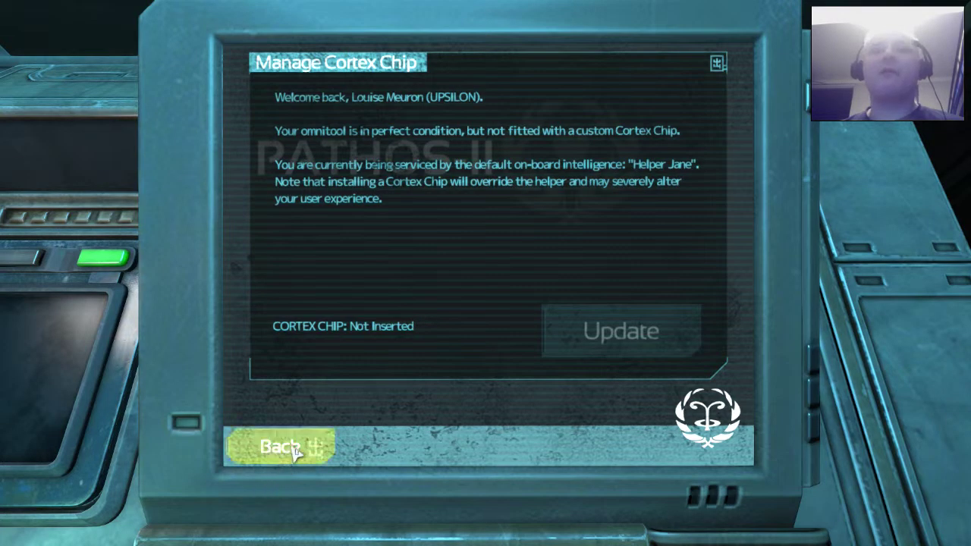
left_click(289, 445)
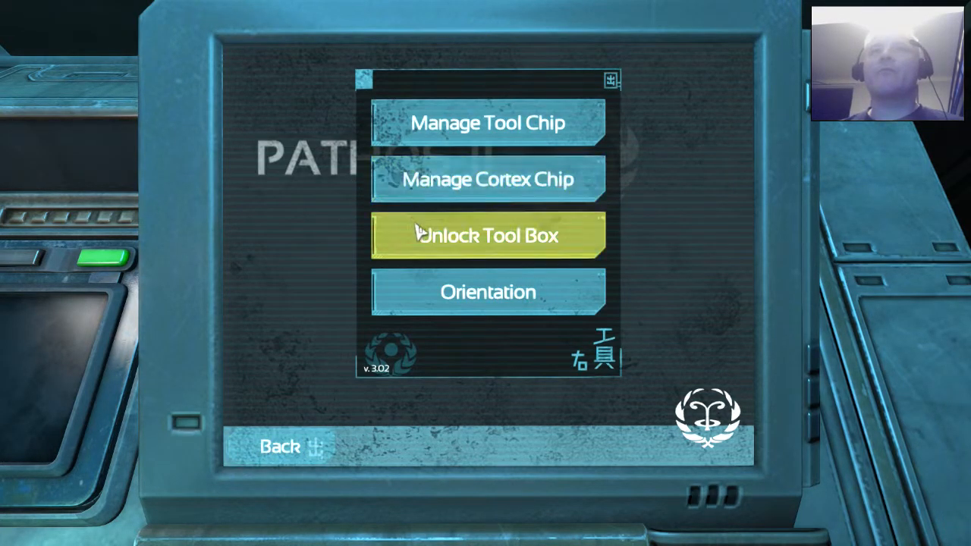
Unlock the tool box and bring up the security operative's orientation slide
left_click(487, 235)
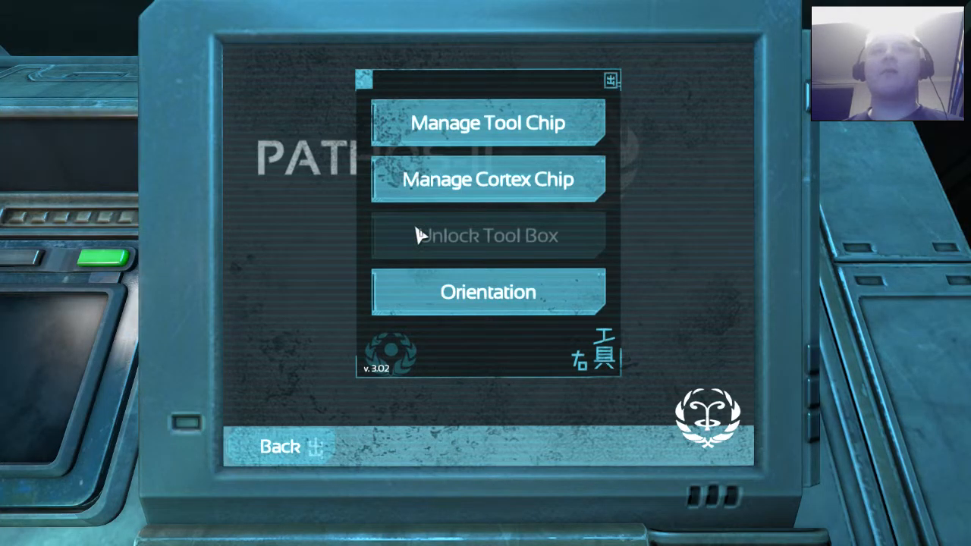
mouse_move(336, 241)
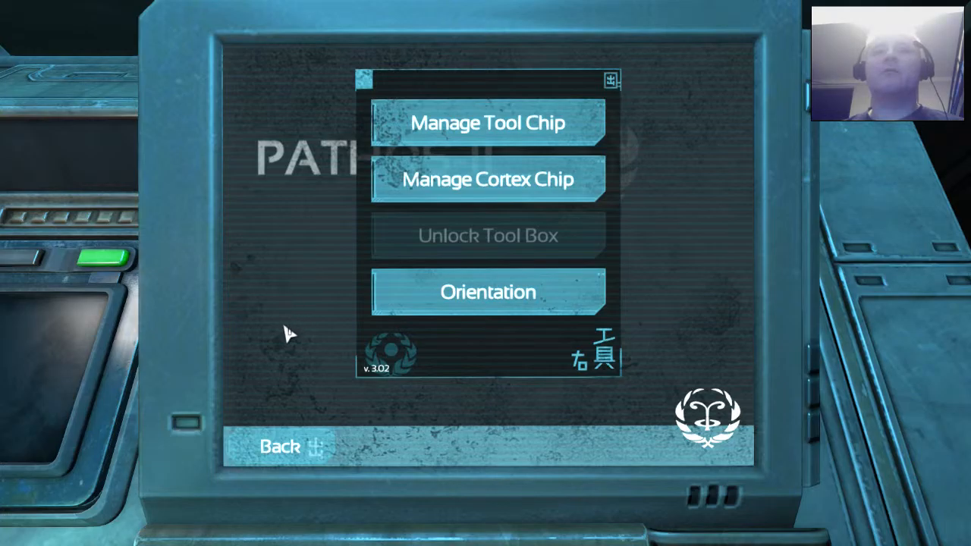
mouse_move(334, 326)
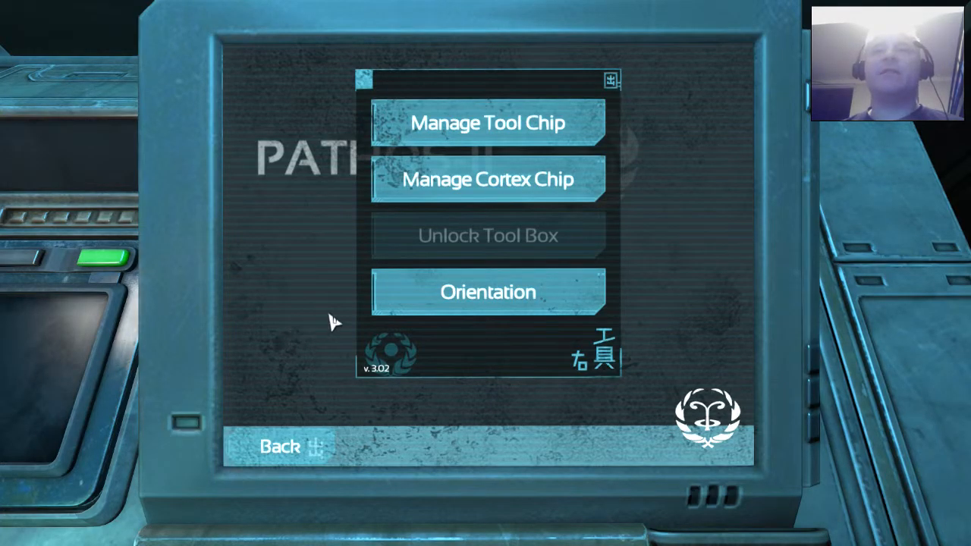
left_click(490, 292)
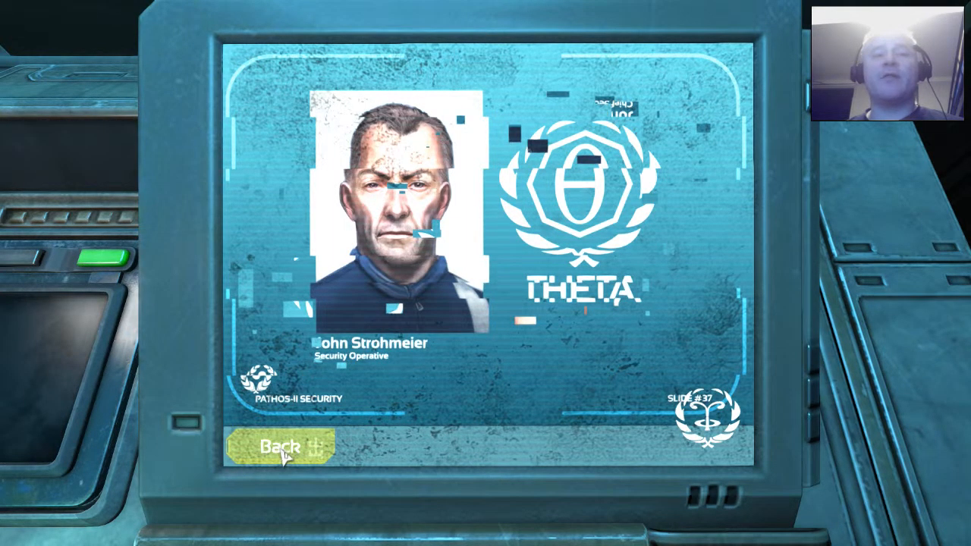
Review the system status report, progress scan log and suit inventory list on the terminal
left_click(282, 446)
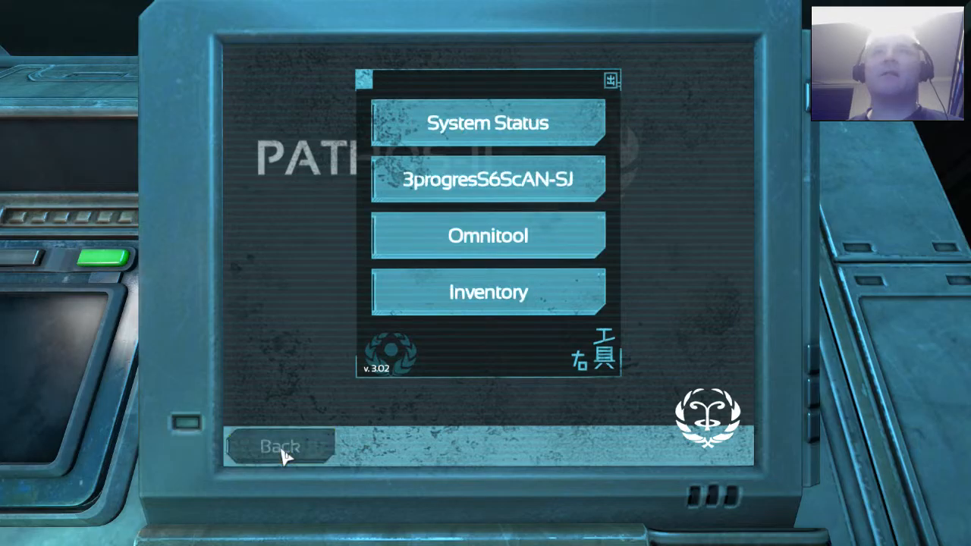
left_click(485, 122)
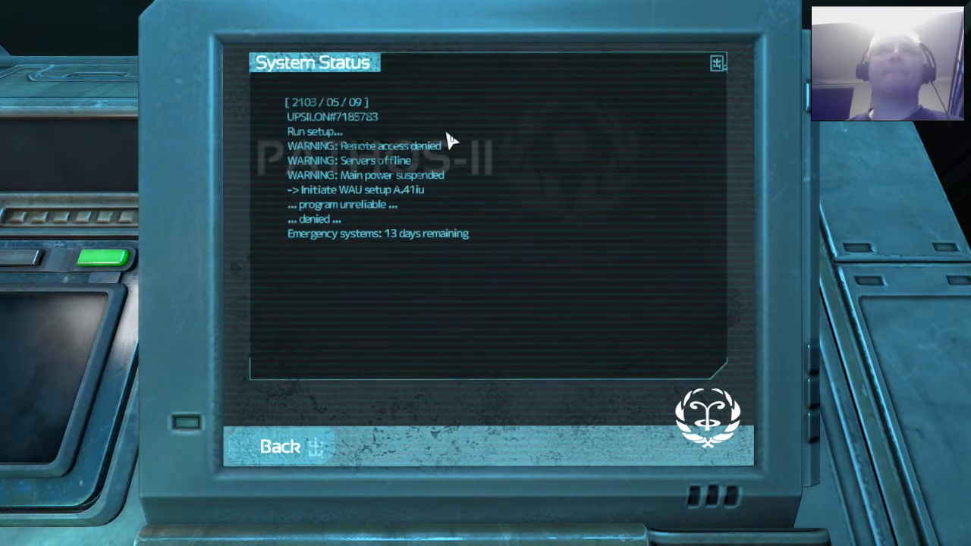
mouse_move(378, 283)
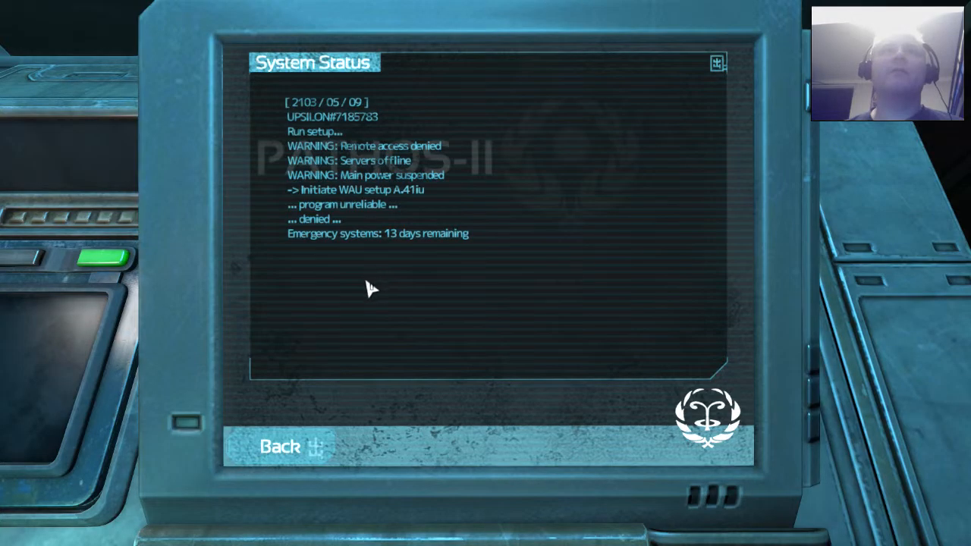
mouse_move(361, 318)
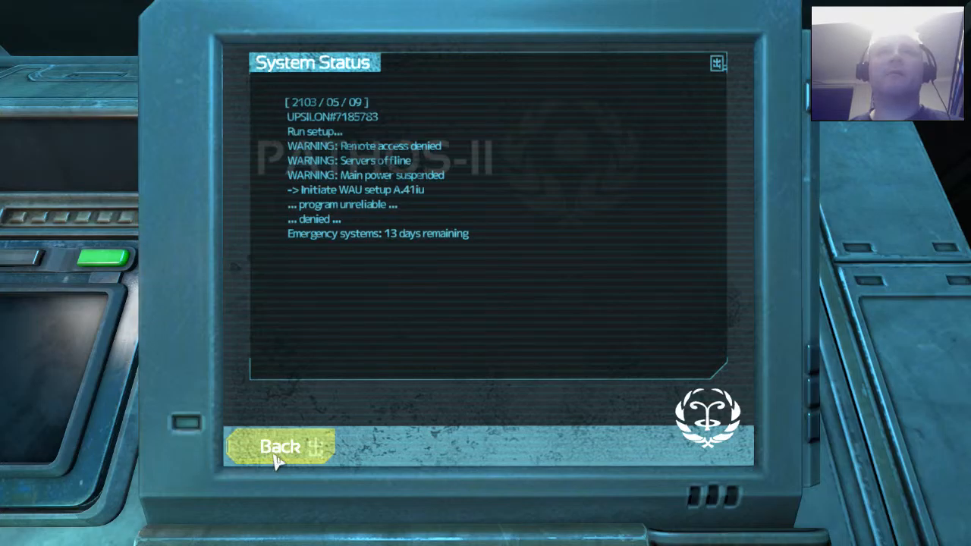
left_click(286, 448)
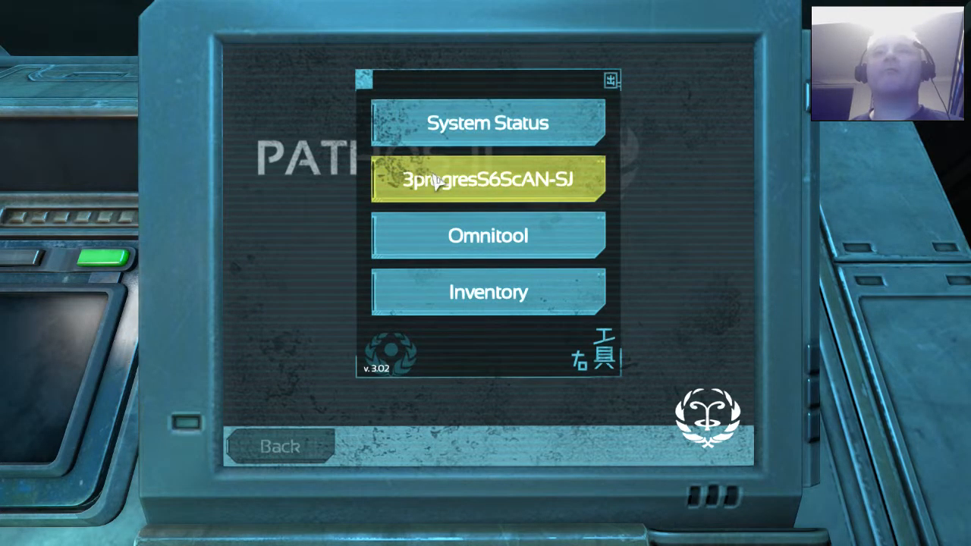
left_click(489, 181)
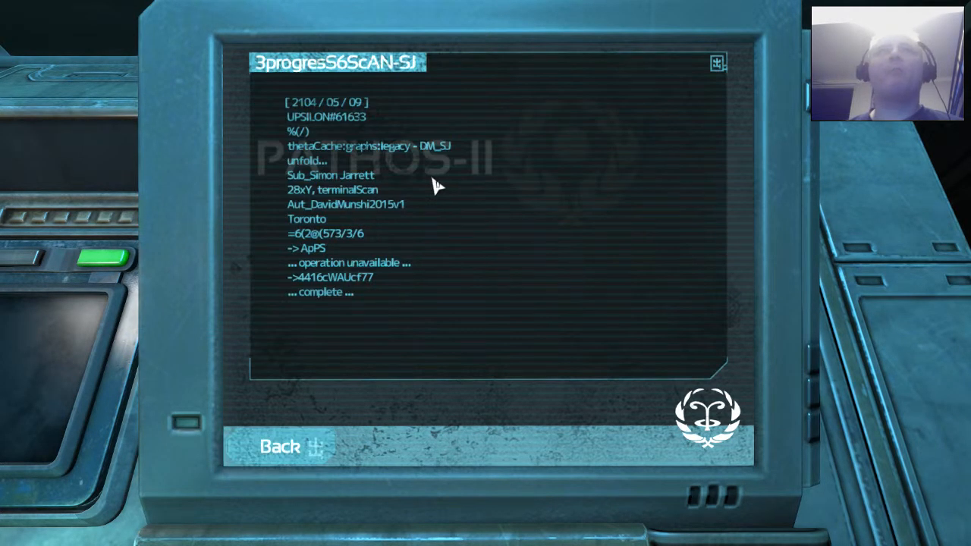
mouse_move(437, 246)
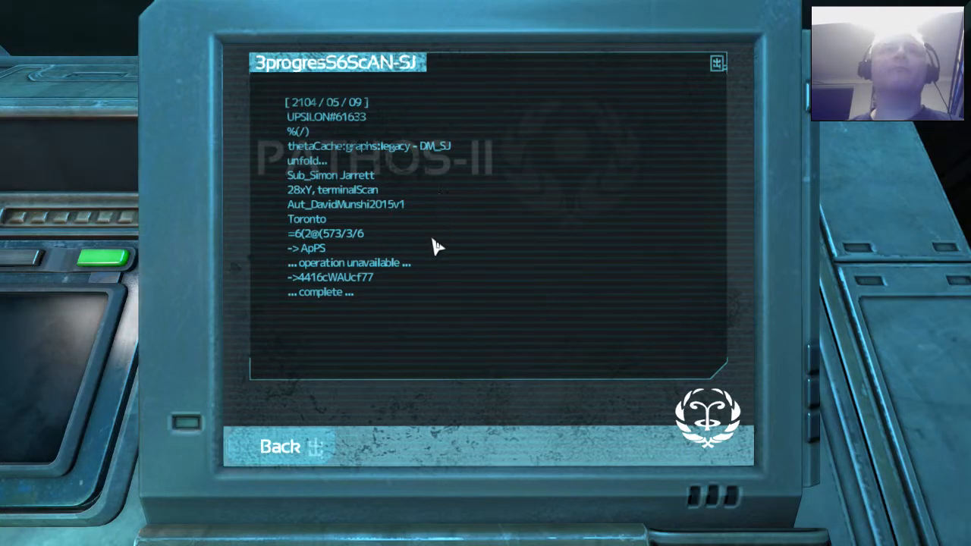
mouse_move(418, 340)
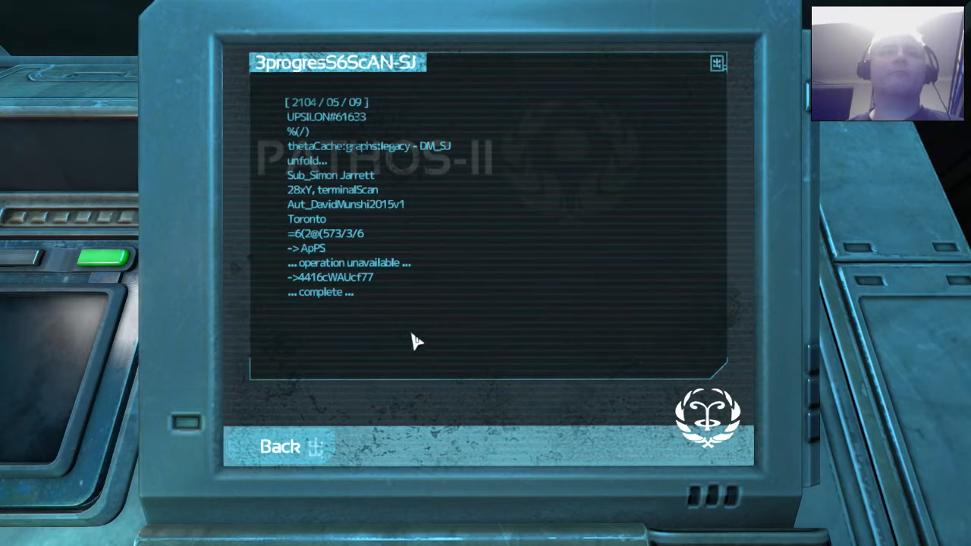
left_click(291, 446)
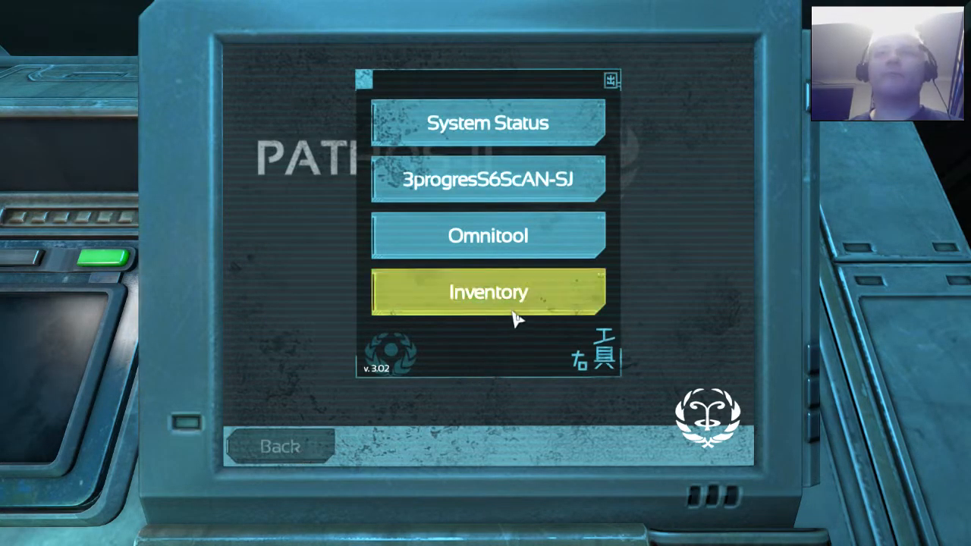
left_click(487, 292)
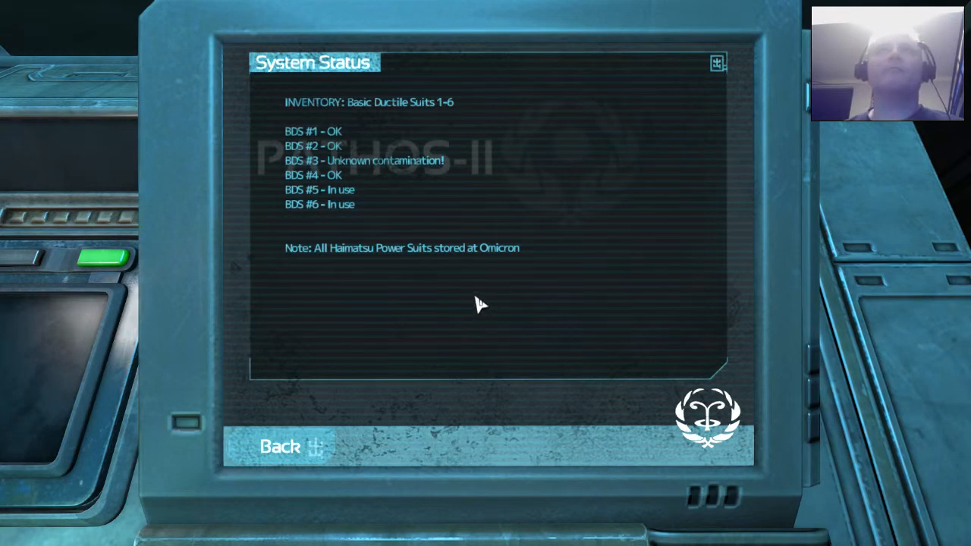
mouse_move(429, 315)
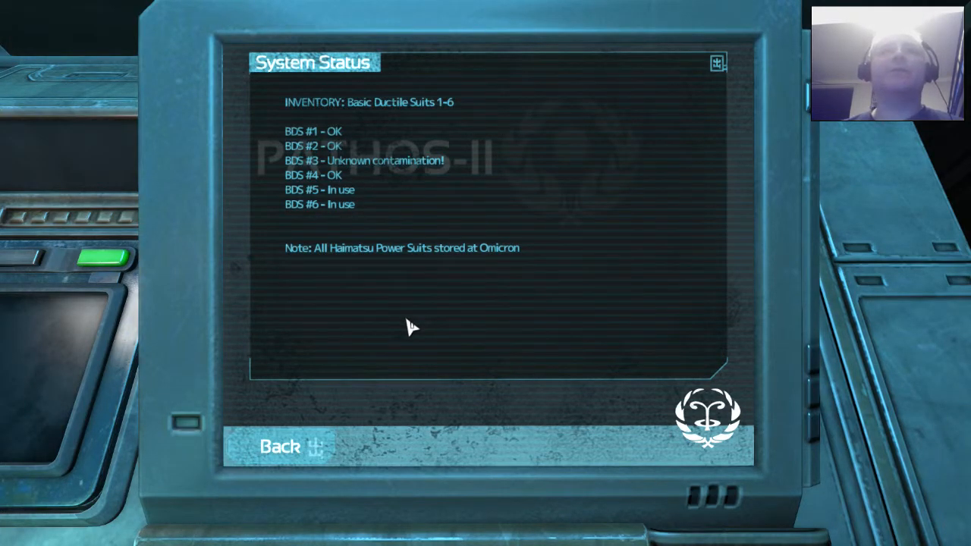
mouse_move(318, 278)
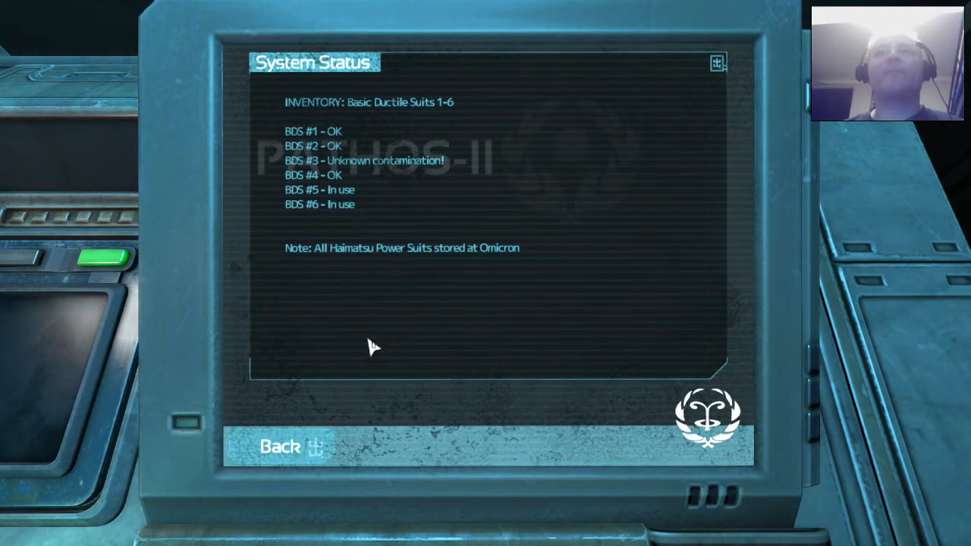
mouse_move(455, 308)
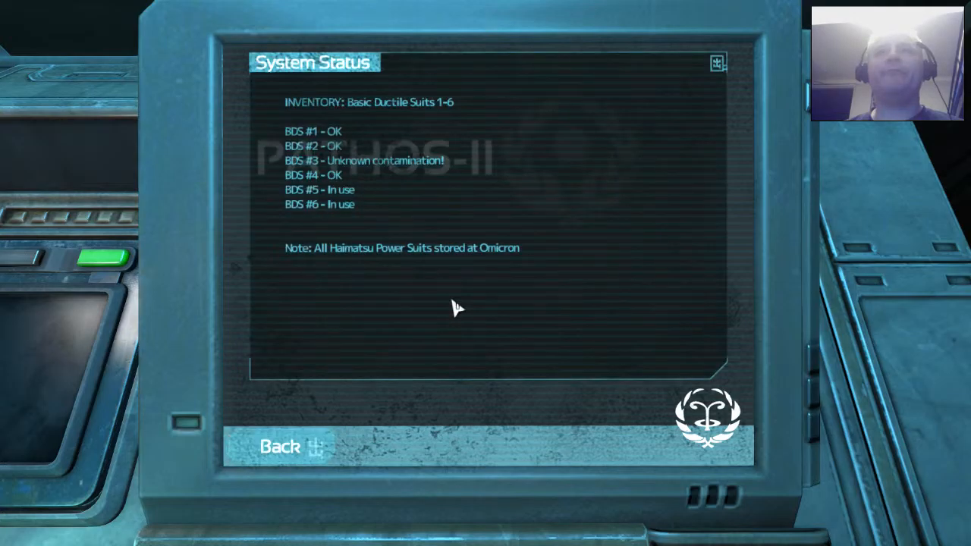
left_click(283, 446)
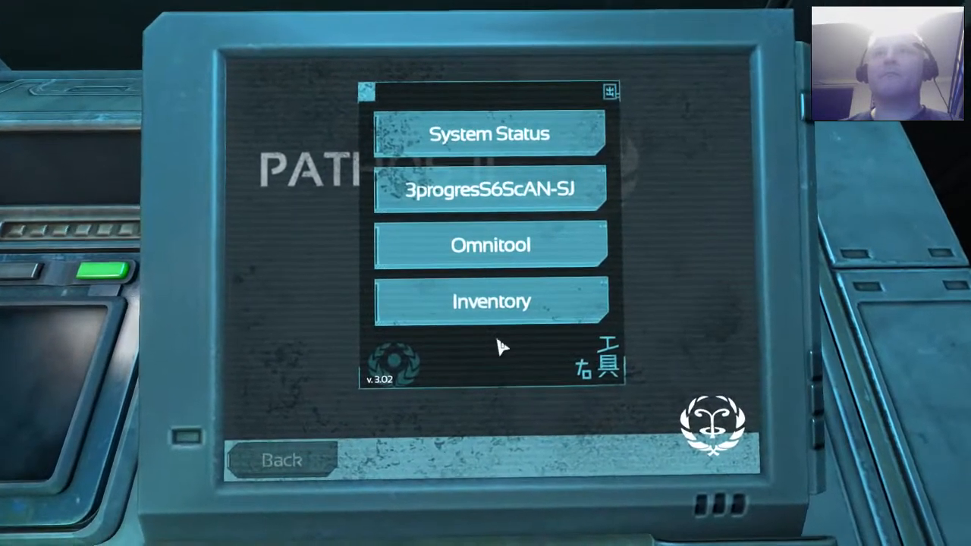
Run the update on the omnitool's tool chip via Manage Tool Chip
left_click(488, 244)
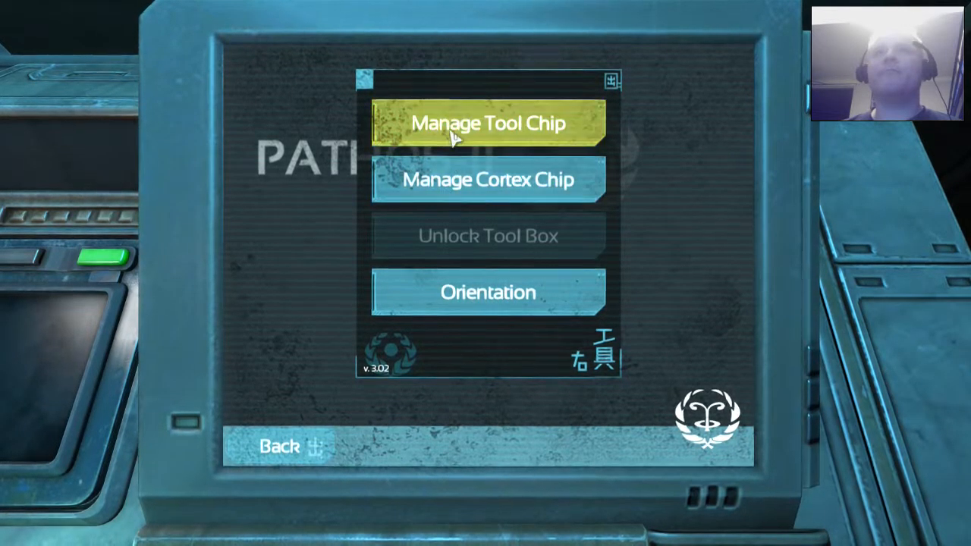
left_click(488, 124)
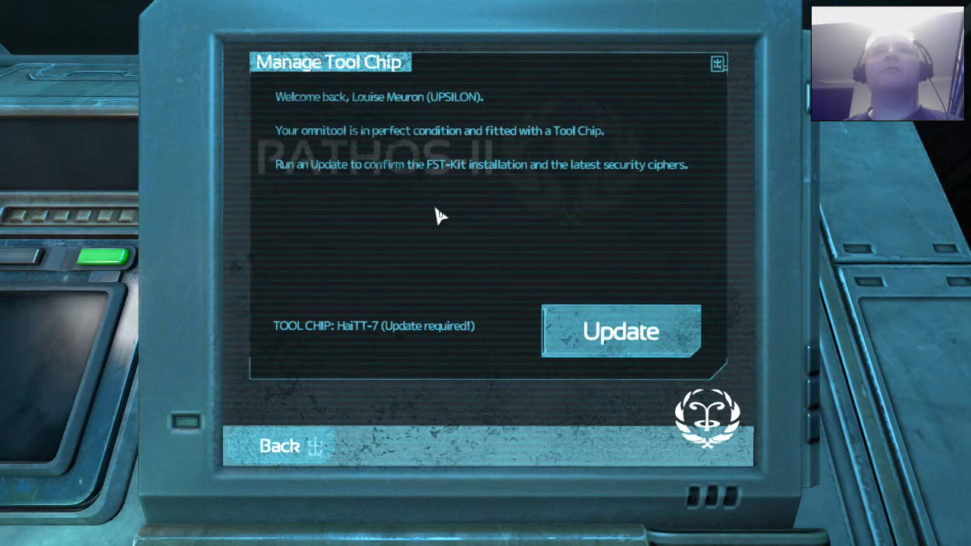
mouse_move(443, 213)
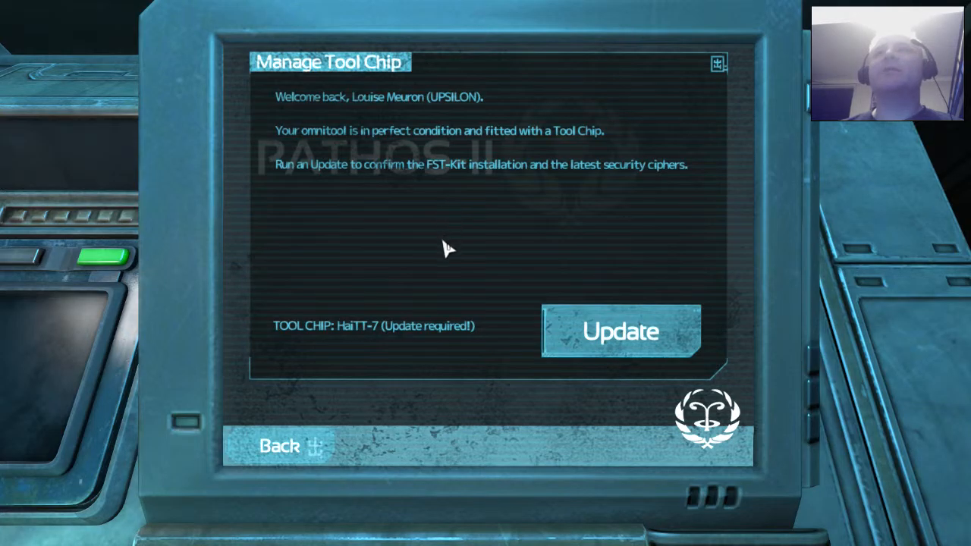
mouse_move(606, 342)
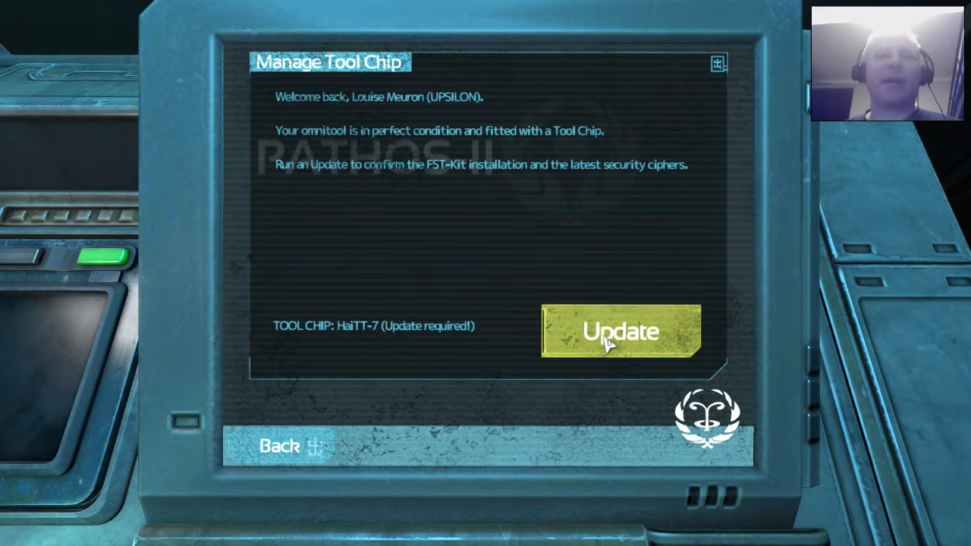
left_click(619, 333)
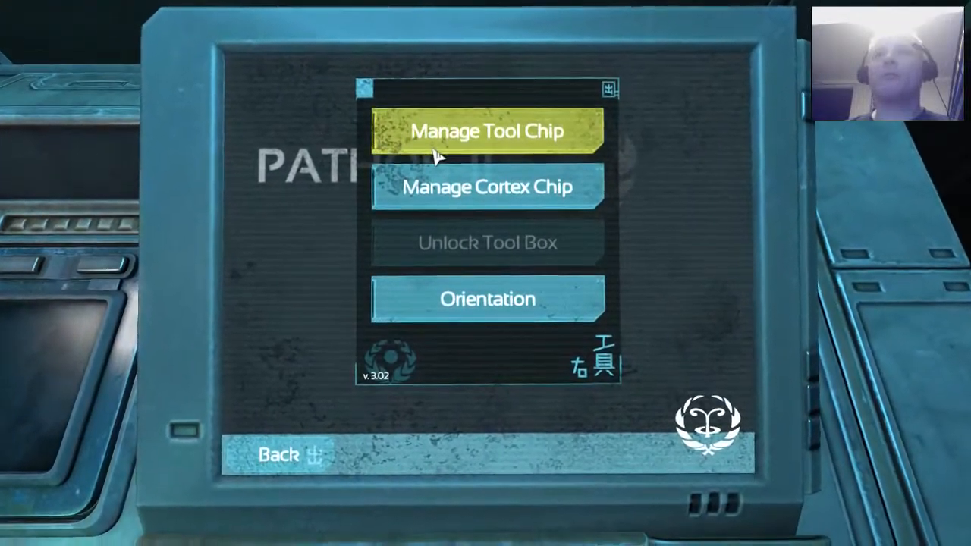
left_click(486, 130)
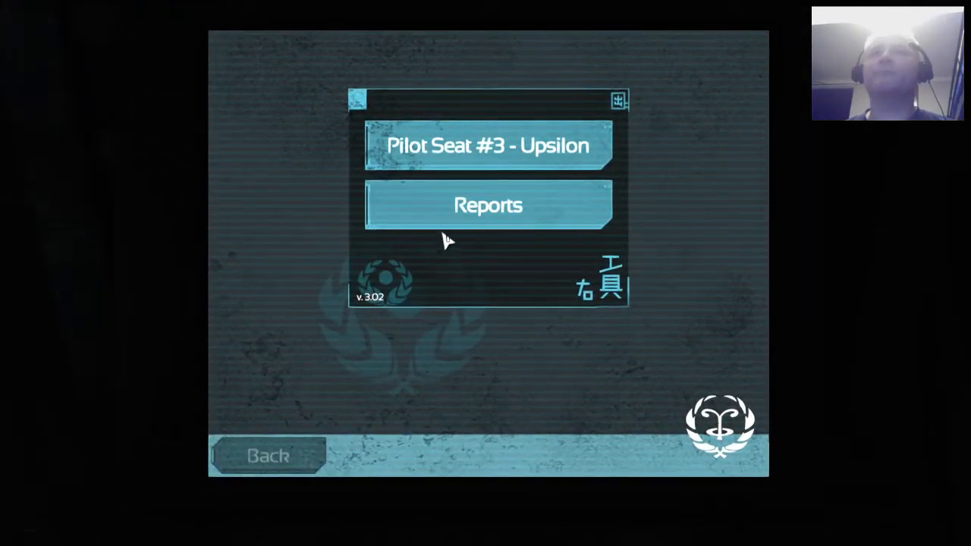
Check Pilot Seat #3 - Upsilon's pilot status and network, dismissing the offline errors
left_click(486, 205)
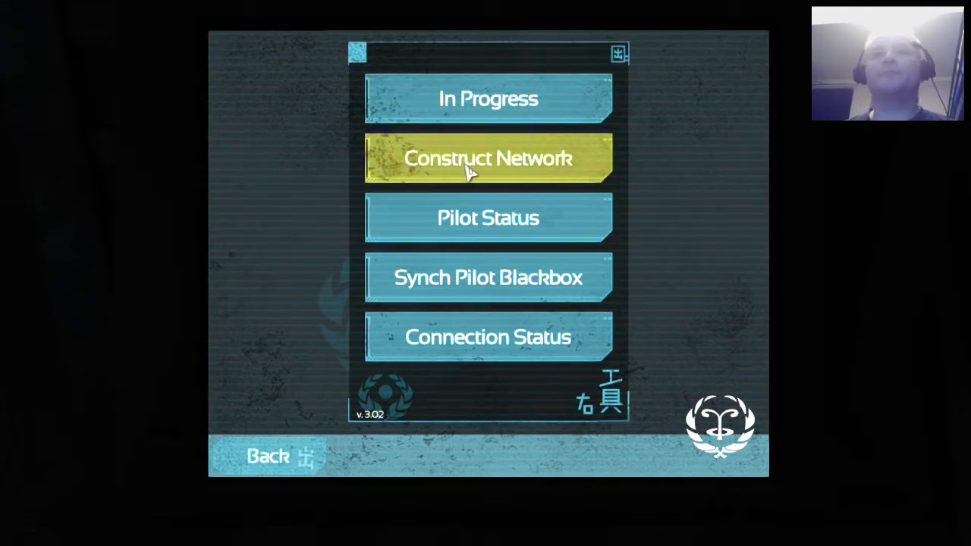
mouse_move(465, 224)
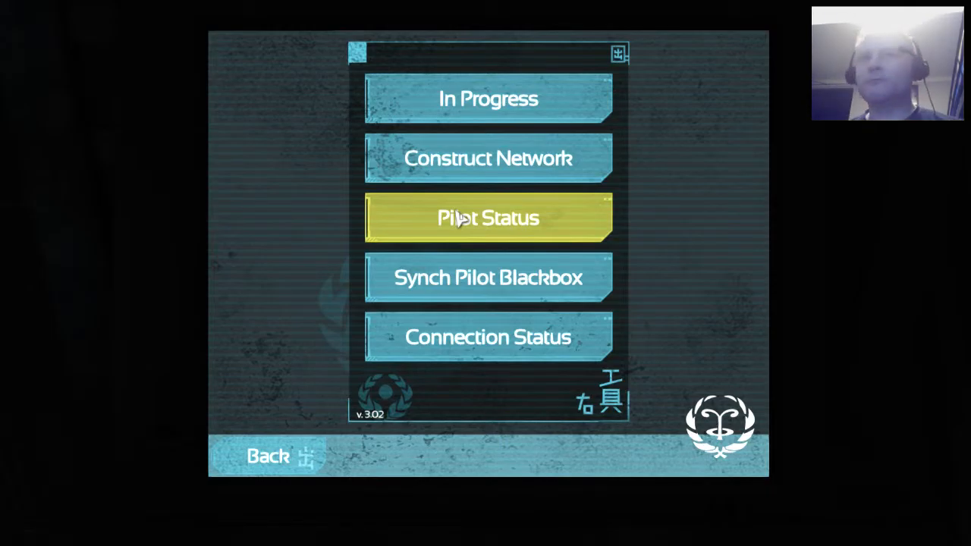
left_click(468, 218)
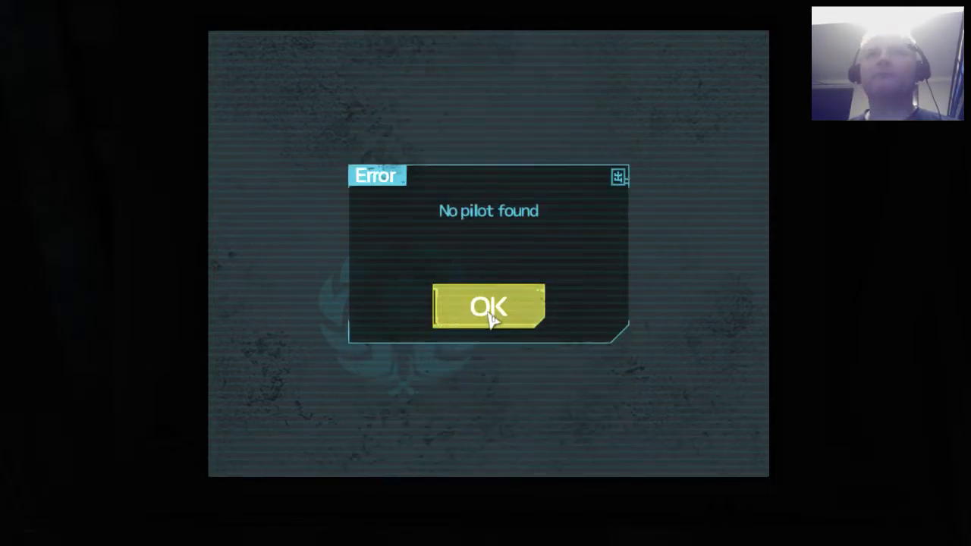
left_click(488, 308)
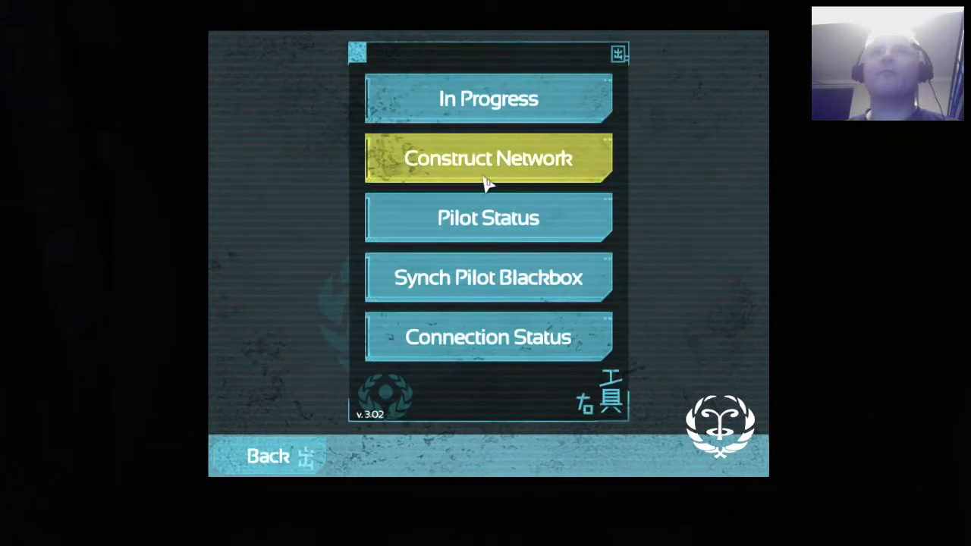
left_click(487, 158)
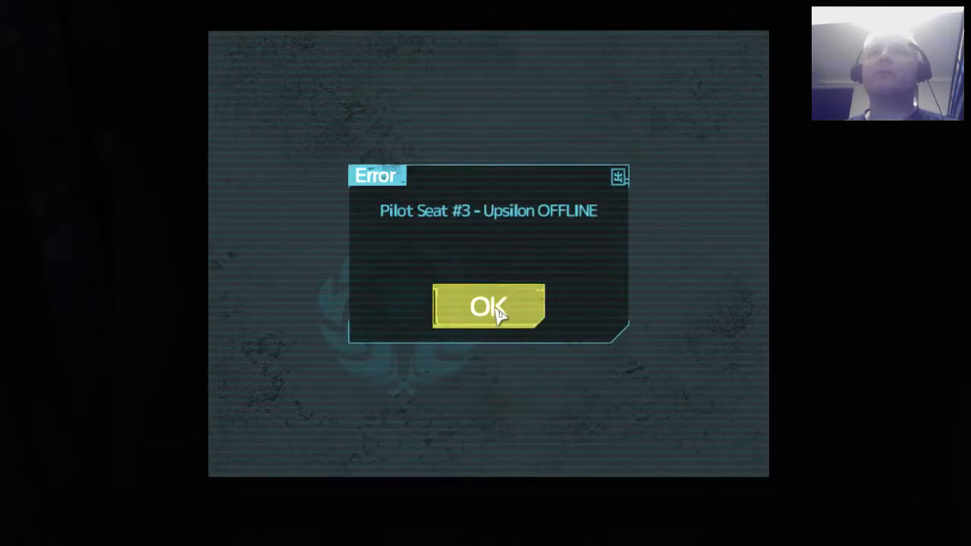
left_click(488, 307)
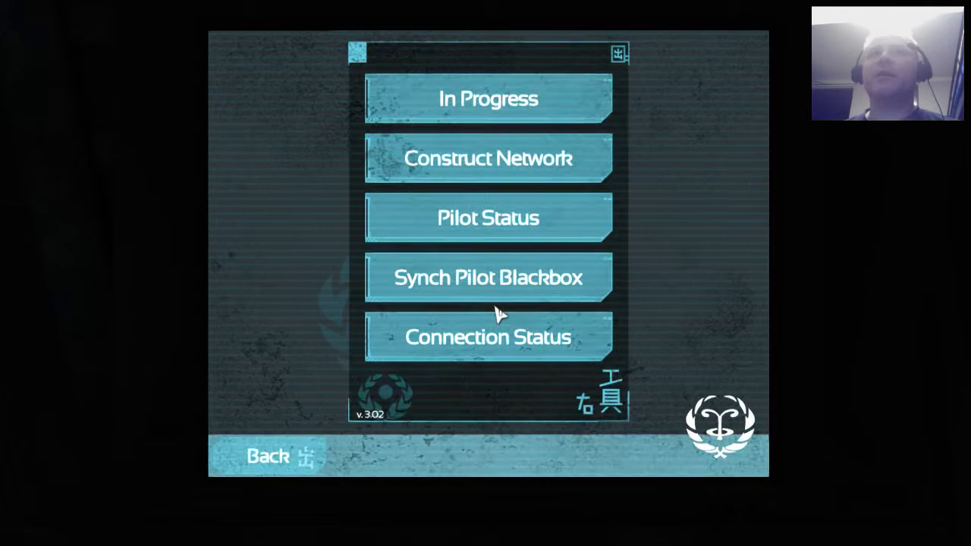
mouse_move(499, 305)
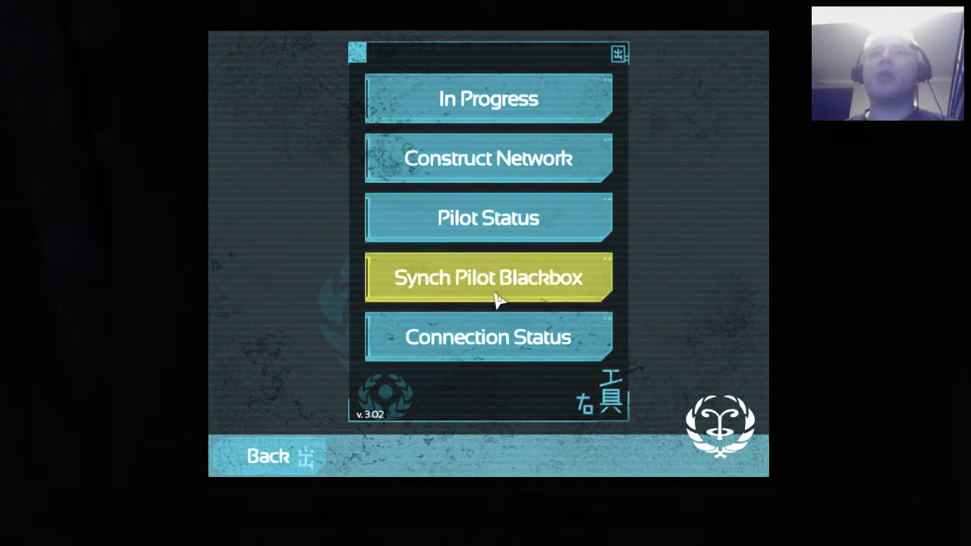
mouse_move(493, 303)
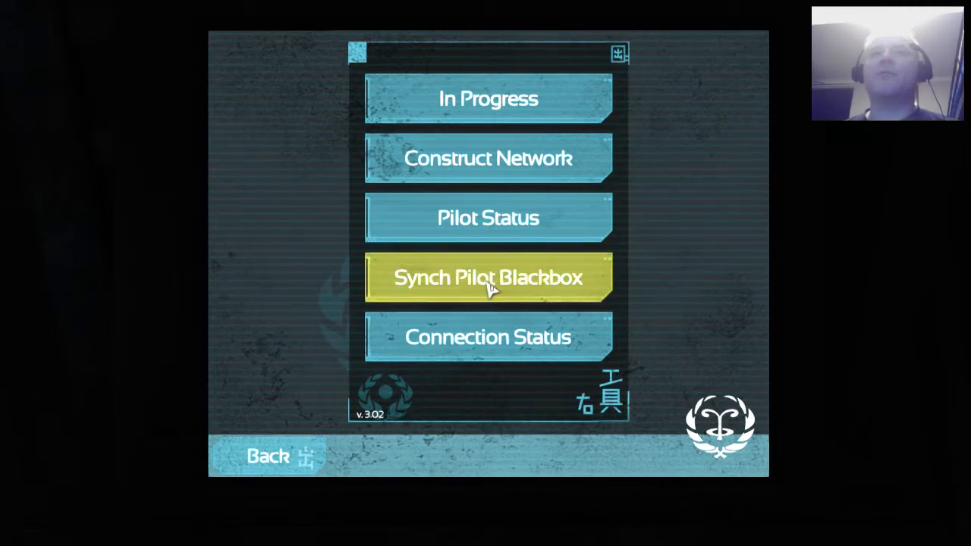
mouse_move(478, 287)
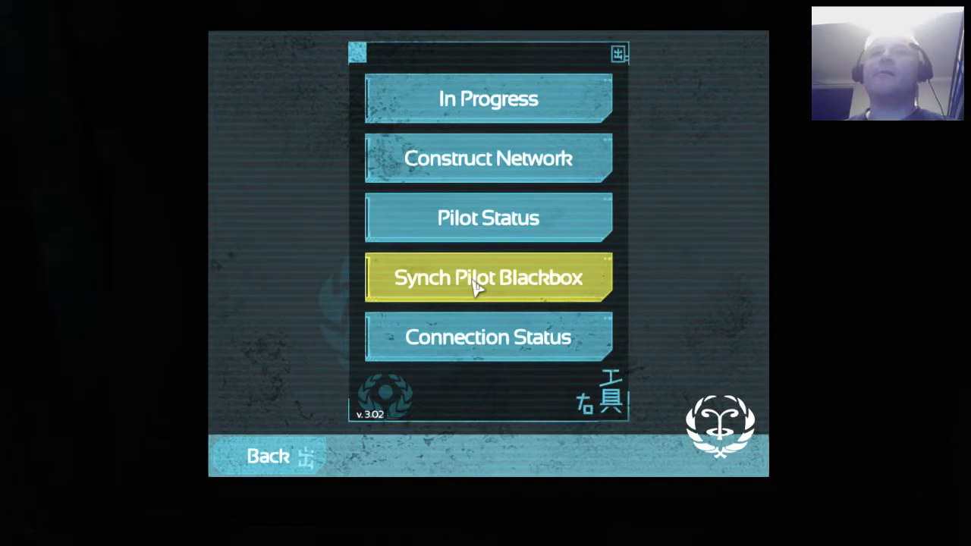
mouse_move(486, 321)
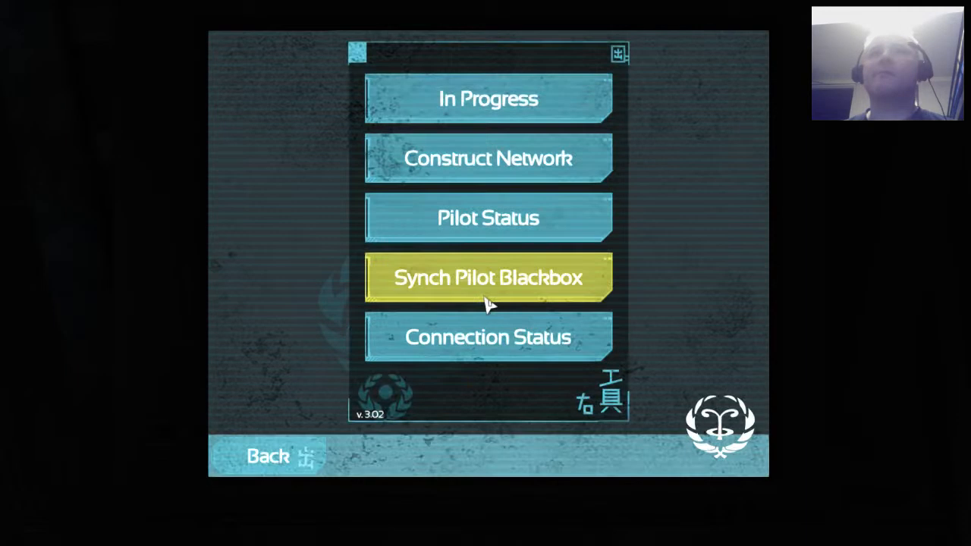
Attempt the pilot blackbox sync and back out of the garbled progress screen
left_click(488, 99)
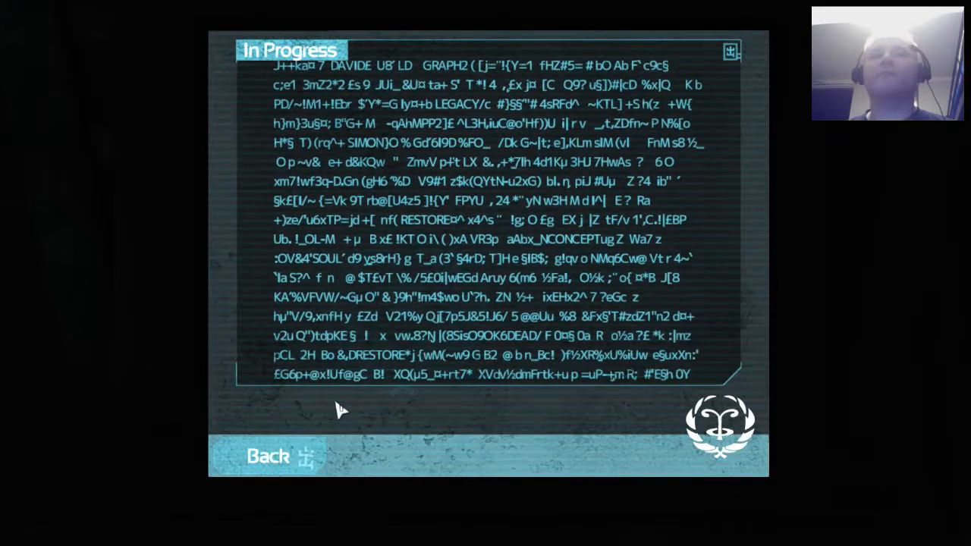
left_click(270, 456)
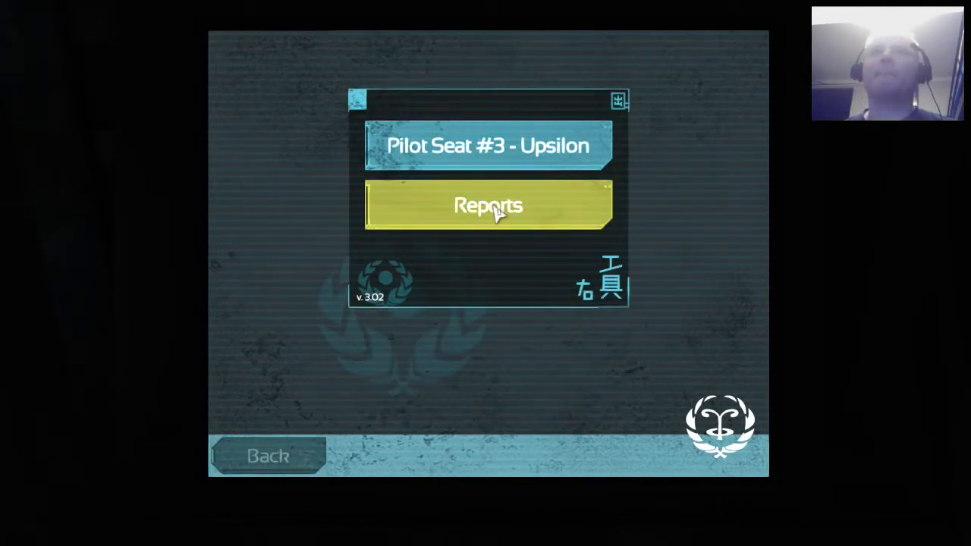
Show Pilot Report #01053 about Semken's nausea in the Reports reader
left_click(487, 205)
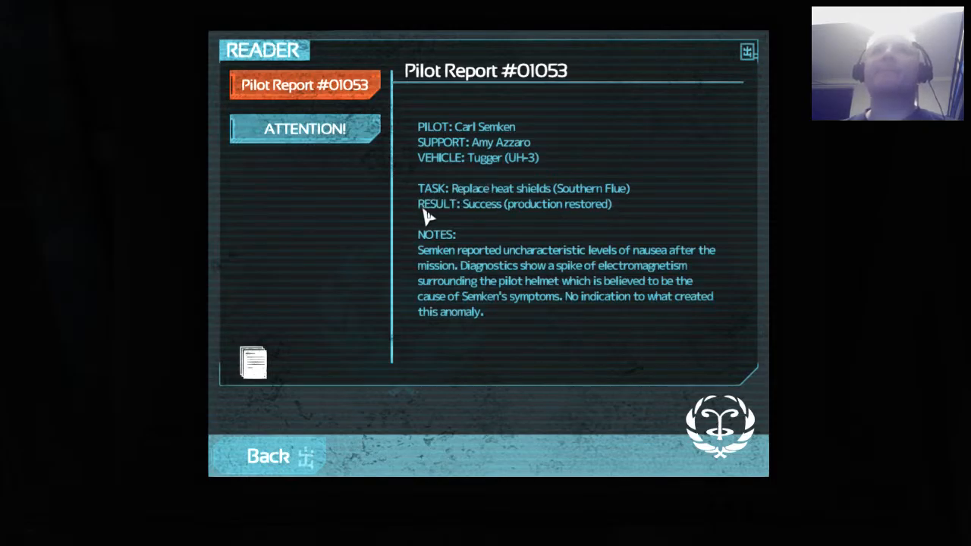
mouse_move(409, 240)
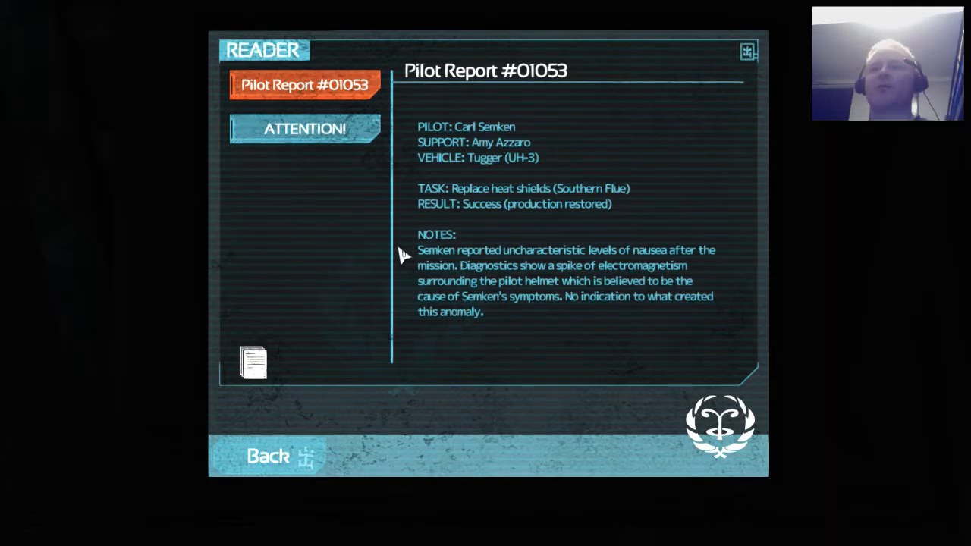
Display the Chief Factor's ATTENTION! notice on the pilot system shutdown
left_click(305, 127)
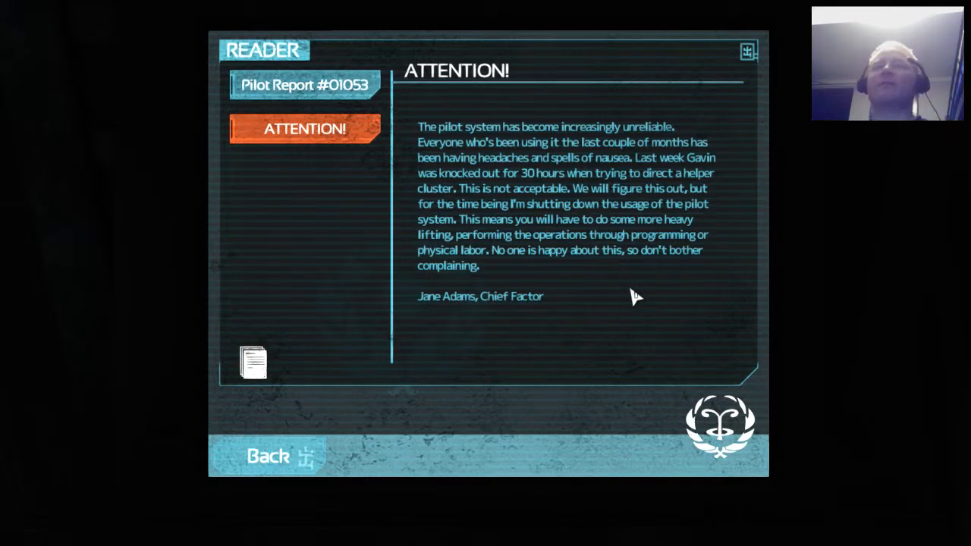
mouse_move(620, 299)
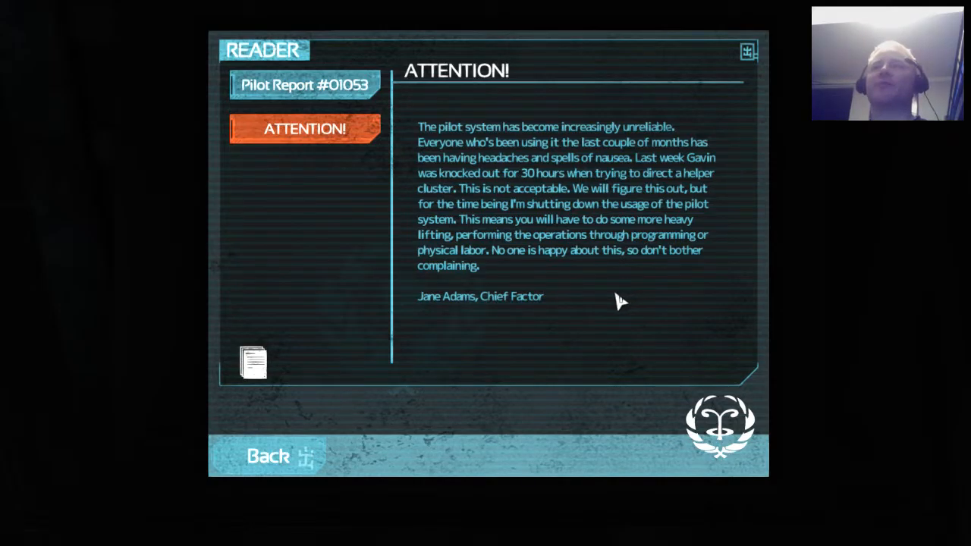
mouse_move(576, 195)
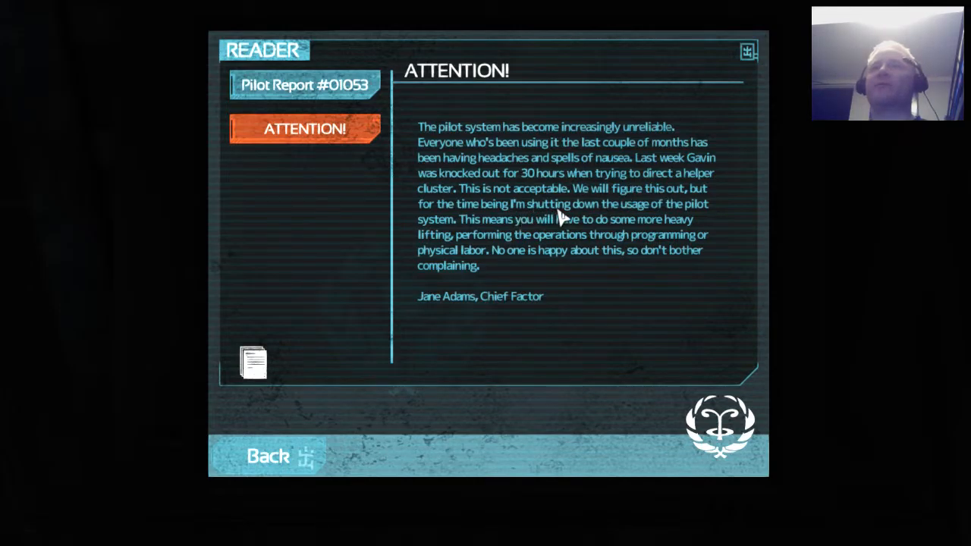
mouse_move(499, 232)
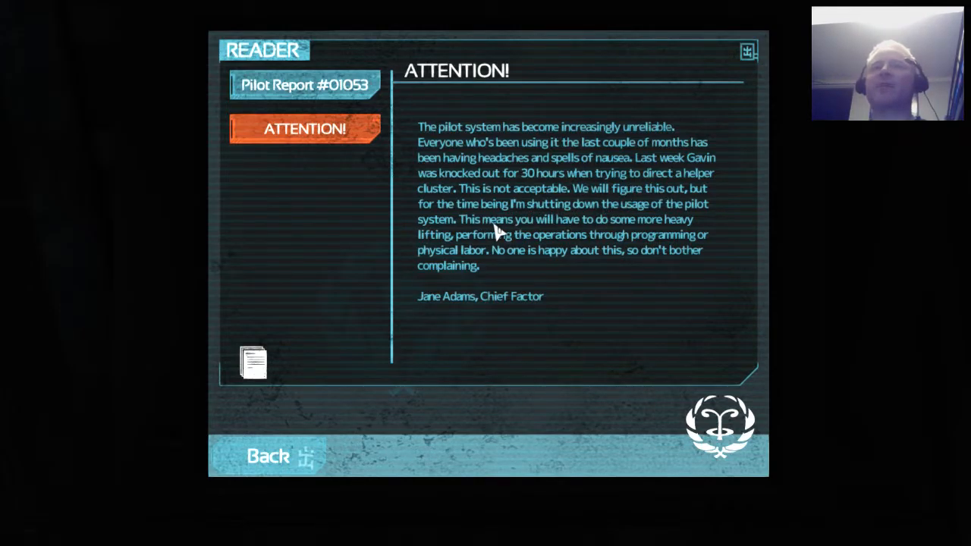
mouse_move(495, 256)
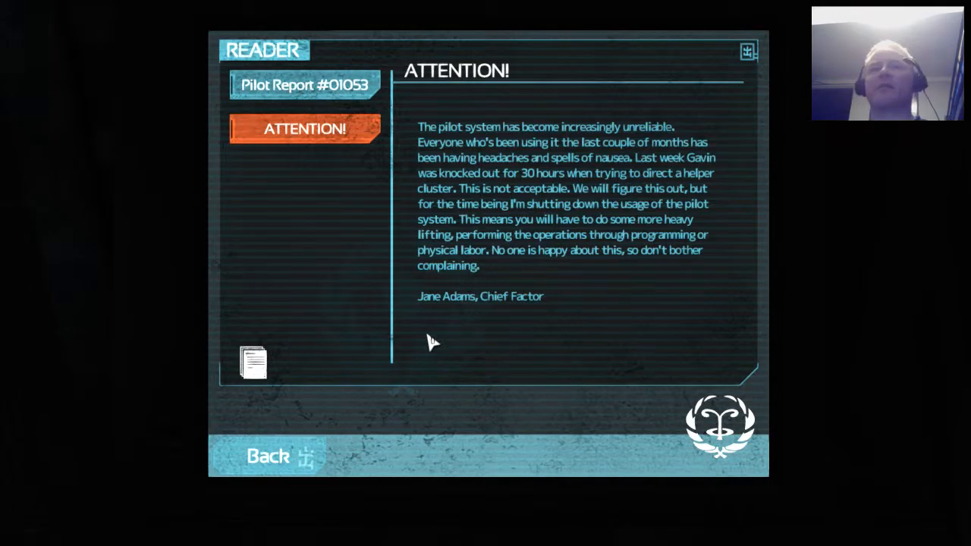
Leave the Reader and exit the pilot terminal back into the station room
left_click(270, 456)
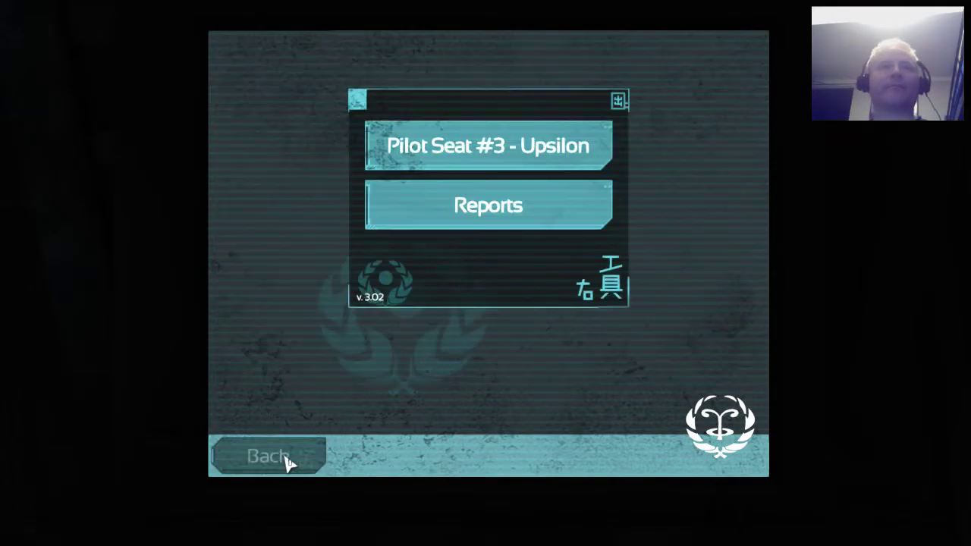
mouse_move(309, 470)
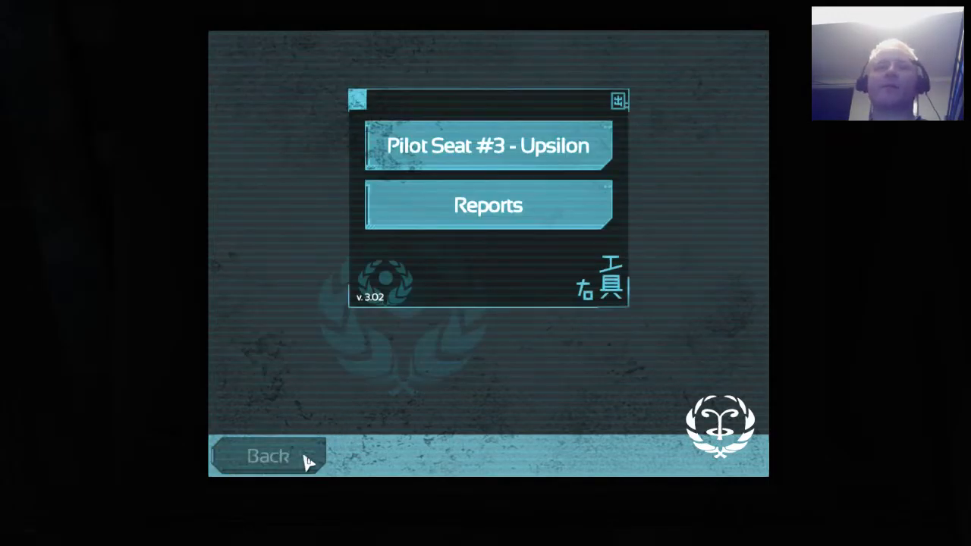
left_click(267, 457)
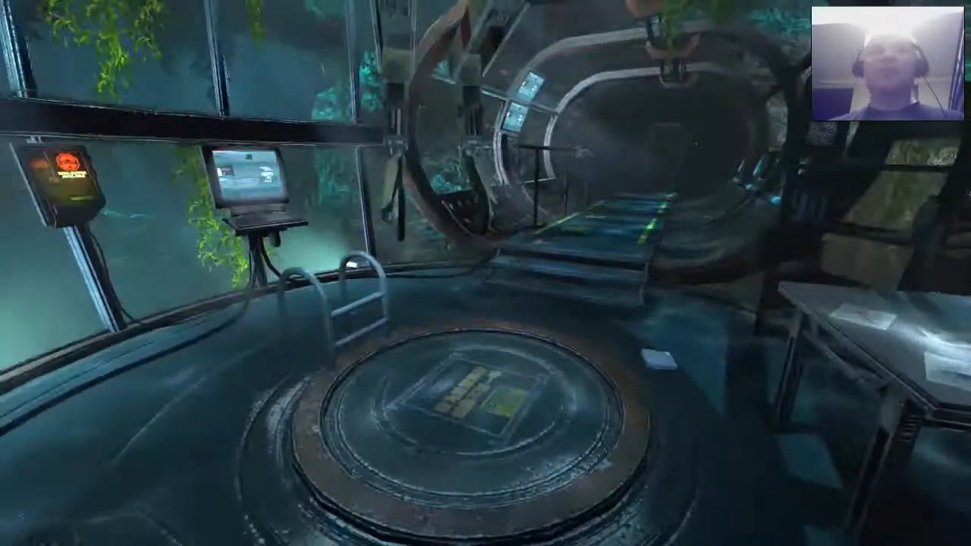
mouse_move(486, 273)
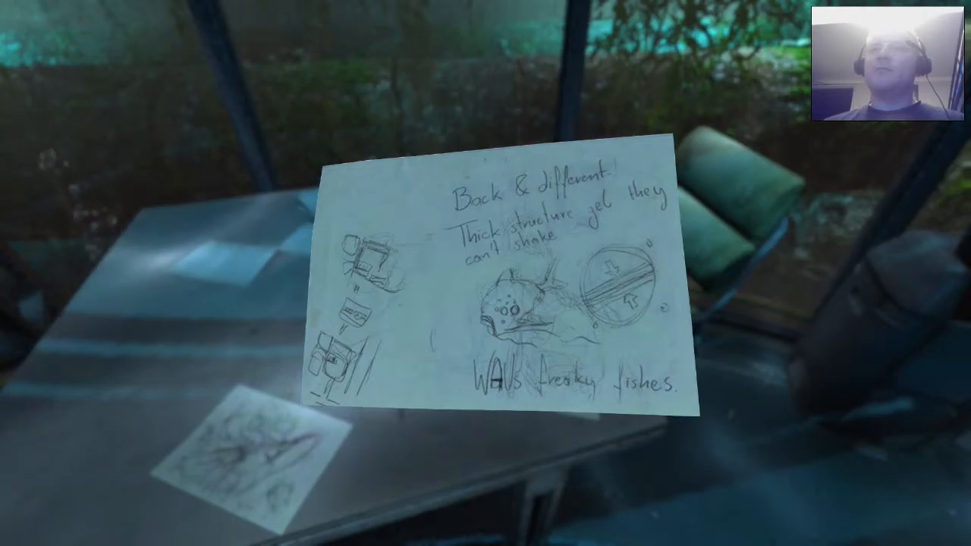
Set the sketched note back on the table, leaving its 'WAU's freaky fishes' transcript shown
left_click(516, 288)
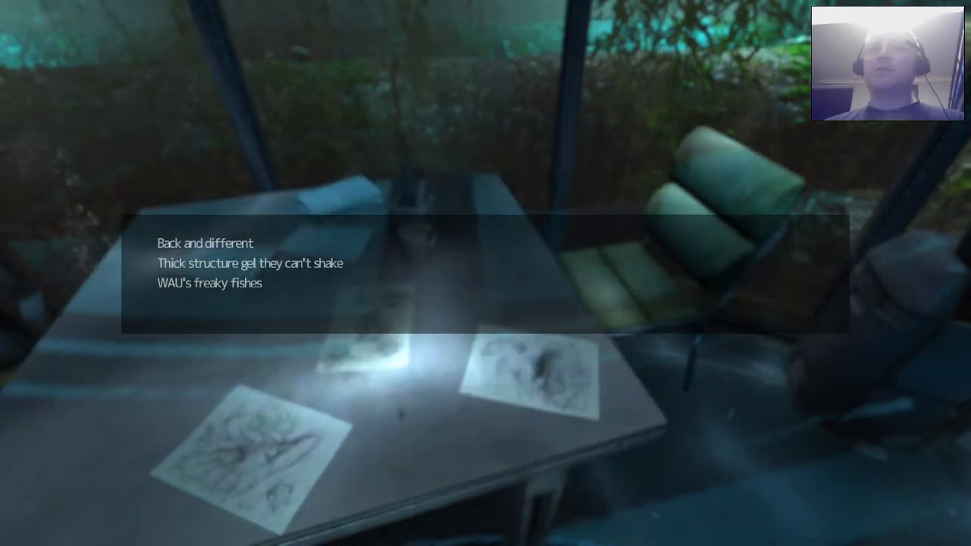